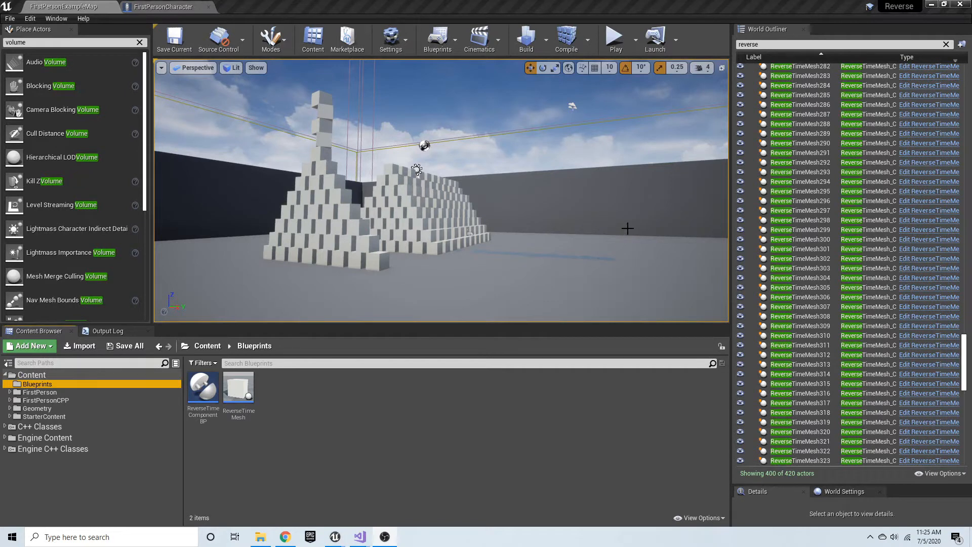
{"action": "mouse_move", "coordinate": [568, 247]}
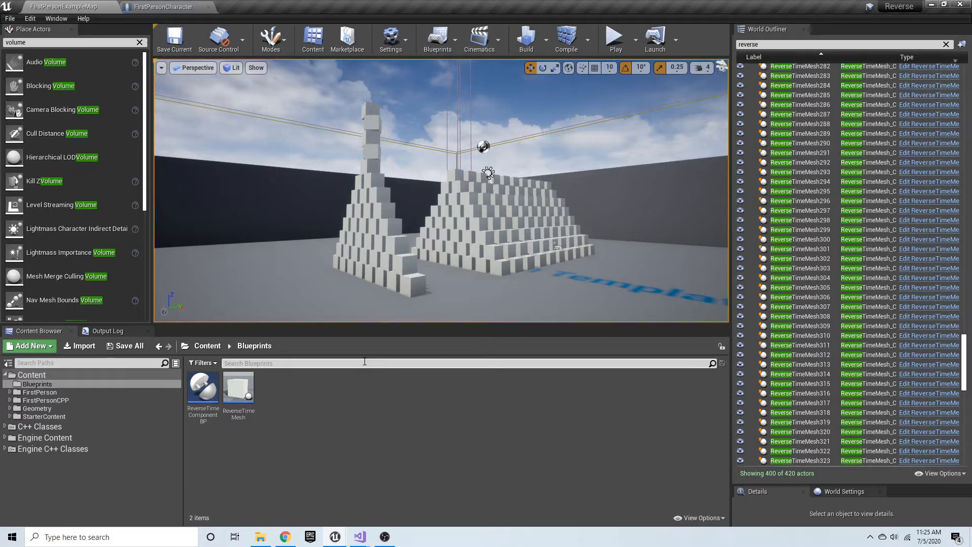
{"action": "mouse_move", "coordinate": [203, 388]}
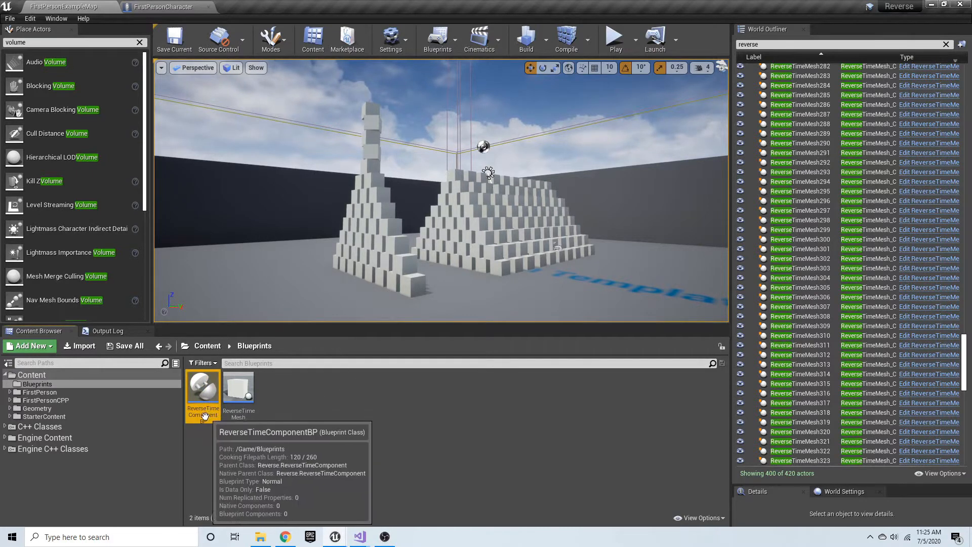
Step: Select ReverseTimeComponentBP, then load the ReverseTimeMesh blueprint from the Blueprints folder for editing
{"action": "left_click", "coordinate": [202, 394]}
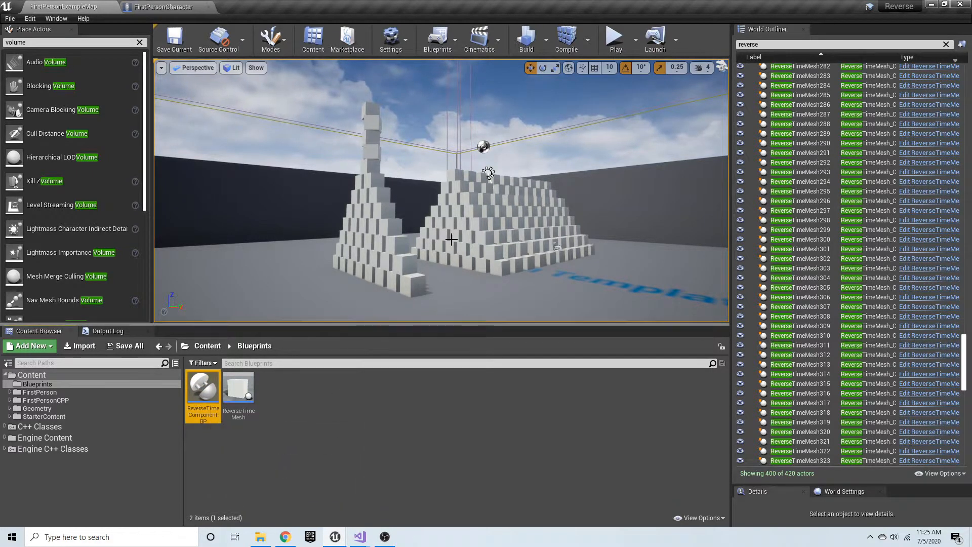
{"action": "mouse_move", "coordinate": [239, 388]}
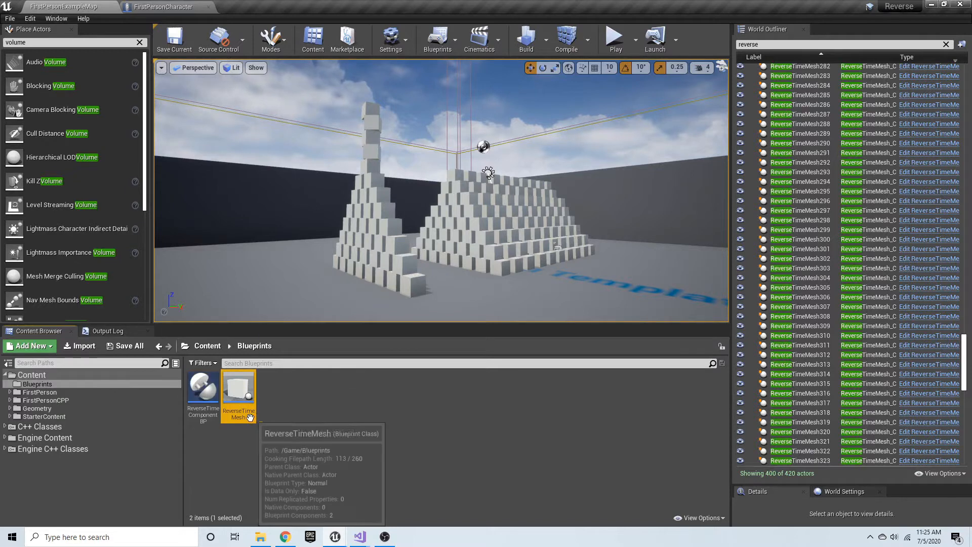
{"action": "double_click", "coordinate": [238, 388]}
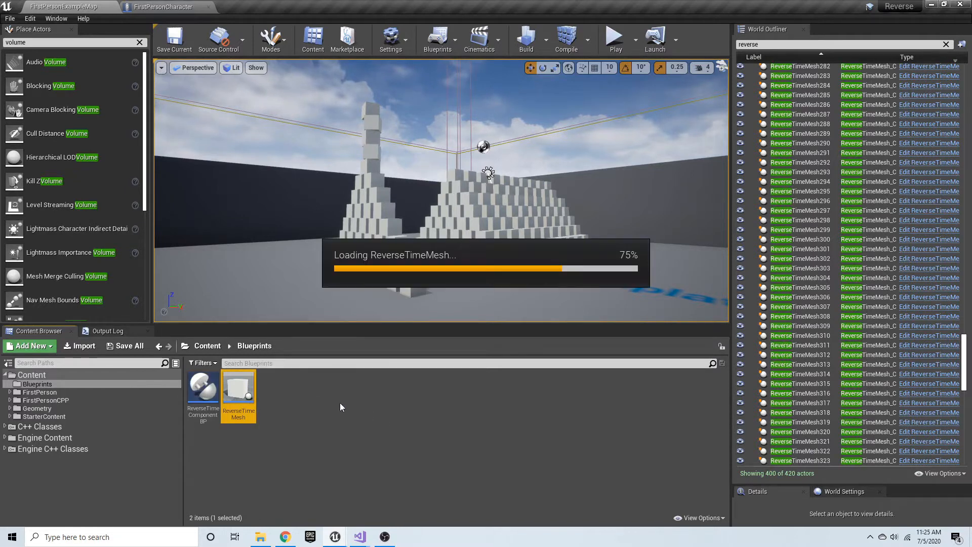
Step: Review the blueprint's StaticMesh cube and ReverseTimeComponentBP details, then return to the level map
{"action": "double_click", "coordinate": [238, 385]}
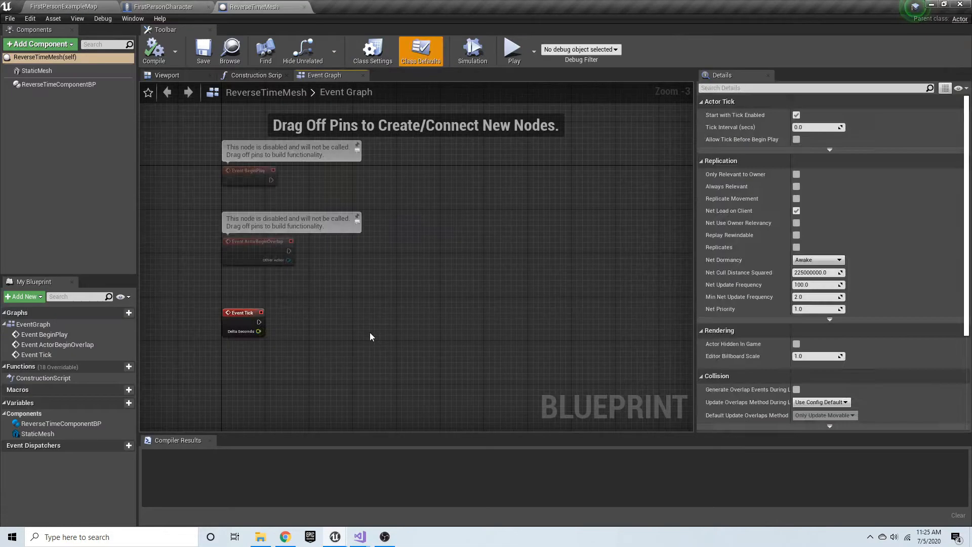
{"action": "left_click", "coordinate": [37, 70]}
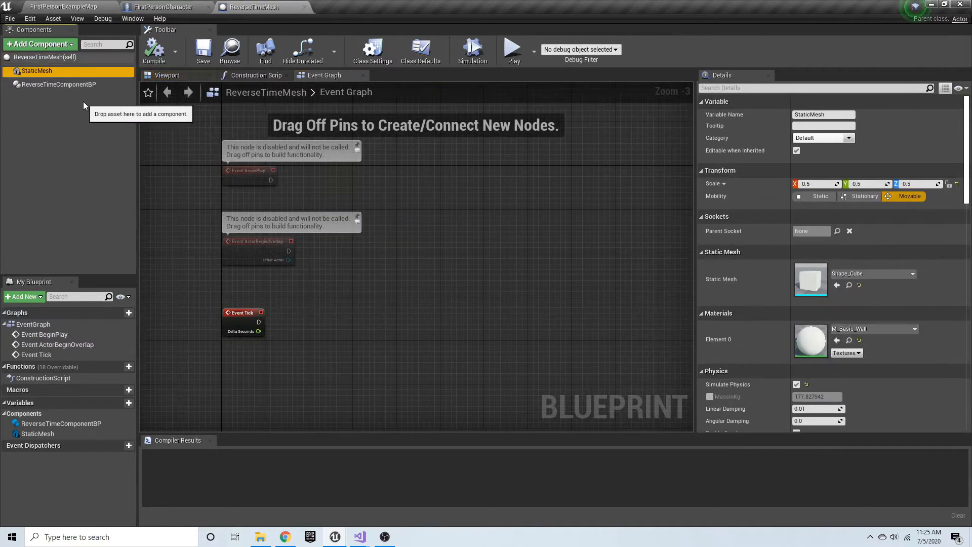
{"action": "left_click", "coordinate": [60, 84]}
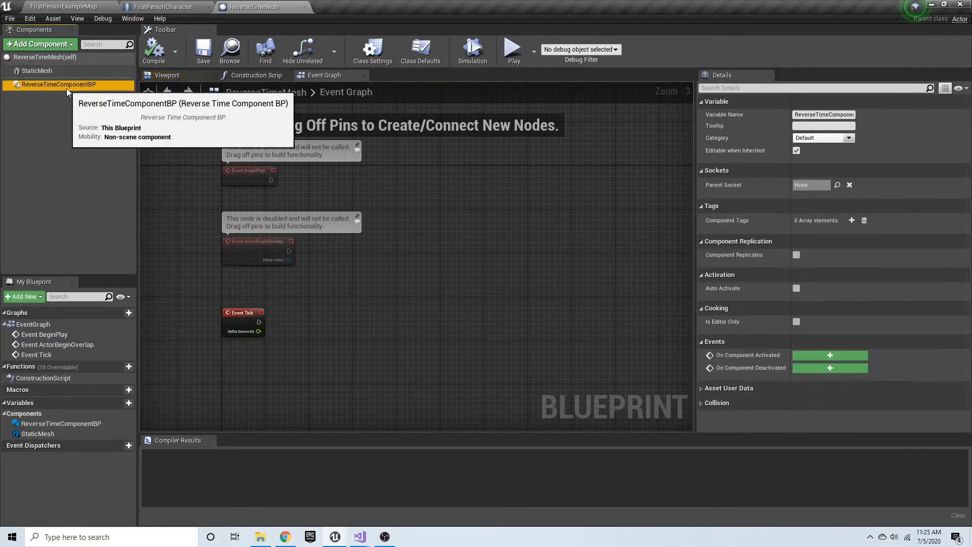
{"action": "left_click", "coordinate": [62, 7]}
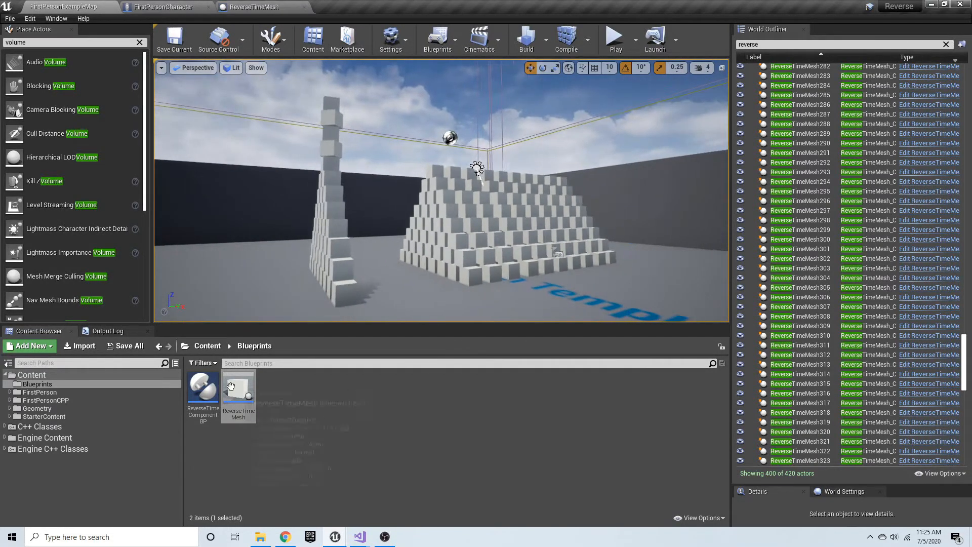
{"action": "mouse_move", "coordinate": [203, 387]}
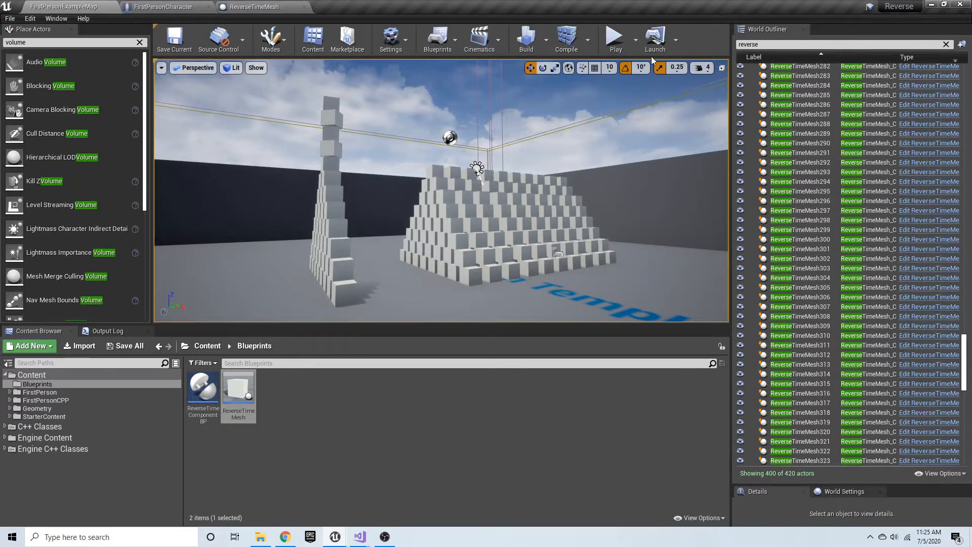
Step: Start a Play-in-Editor session of the stacked-cube level with recorded time counting
{"action": "left_click", "coordinate": [615, 39]}
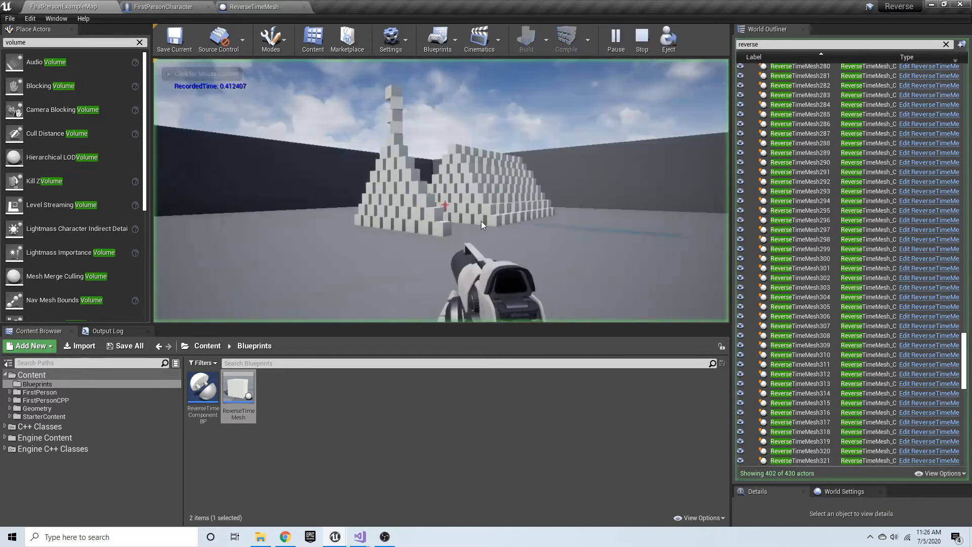